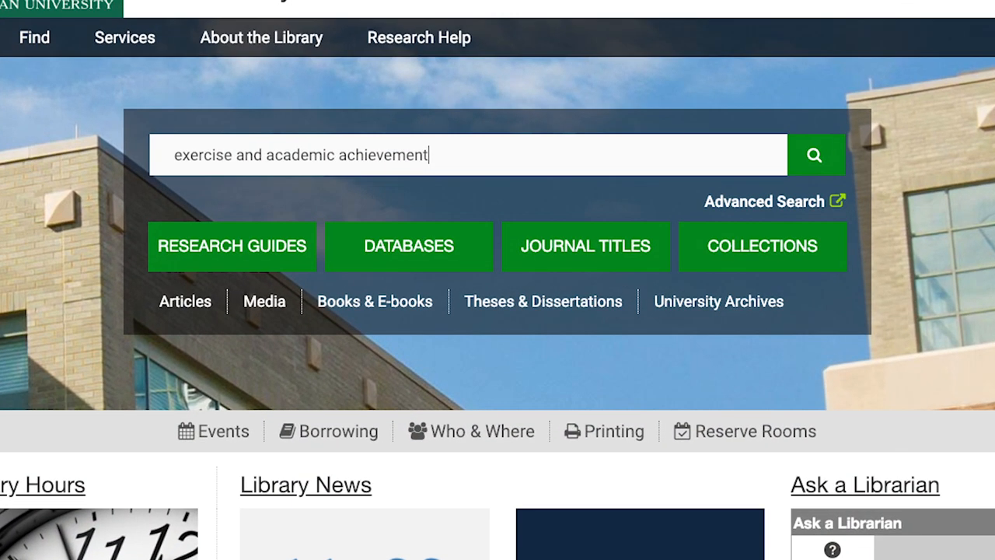
# - Search the library for 'exercise and academic achievement'
pyautogui.click(814, 155)
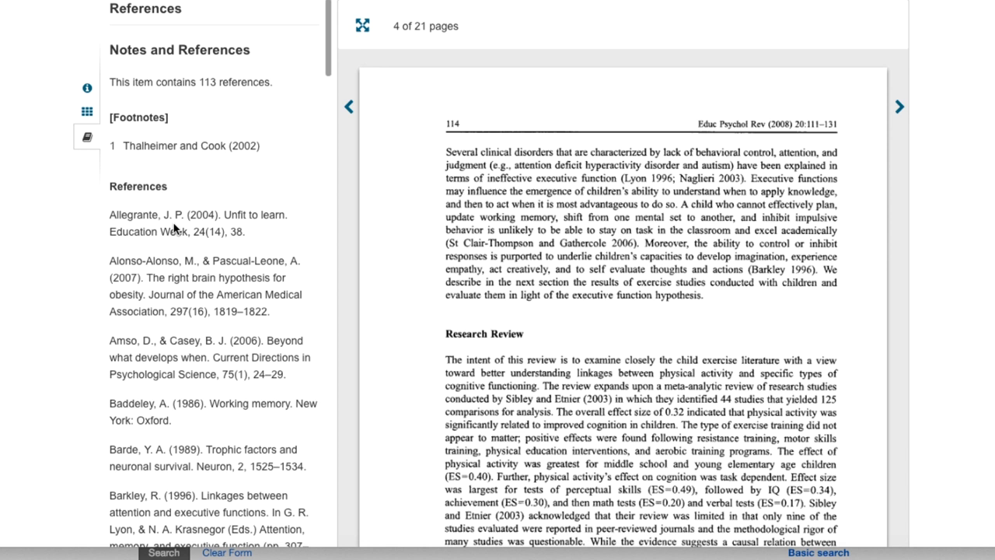
pyautogui.scroll(-3)
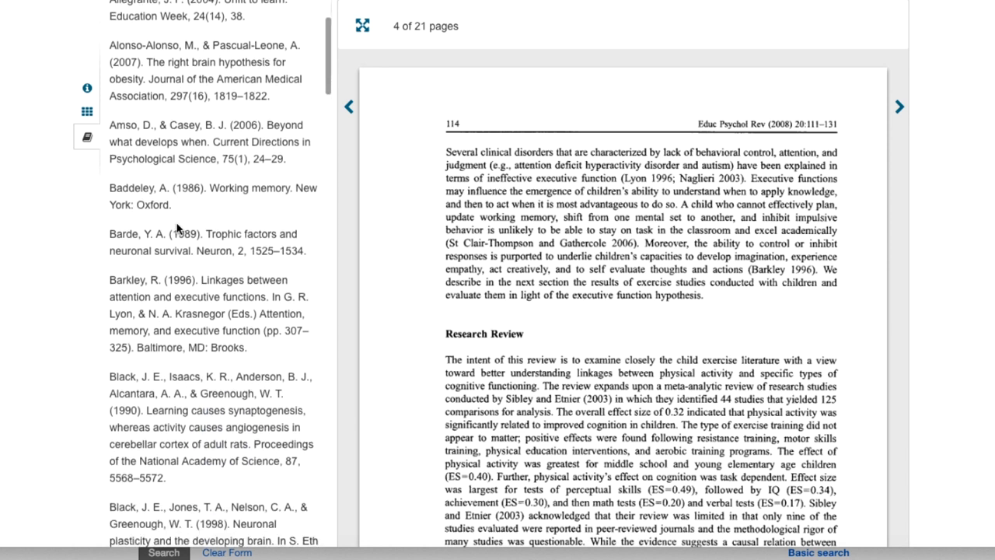
pyautogui.scroll(-3)
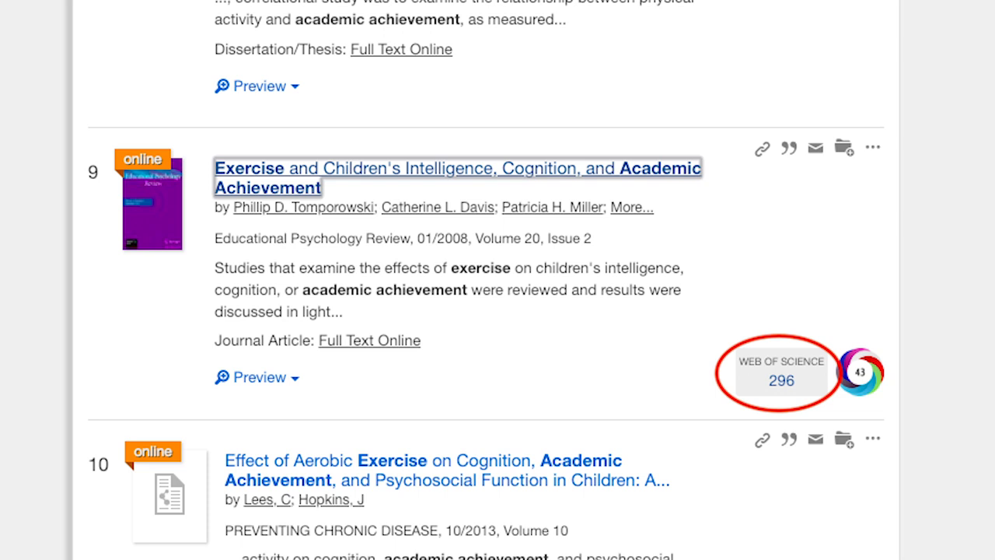
# - View the Web of Science list of 264 articles citing the Tomporowski exercise paper (result 9)
pyautogui.click(780, 379)
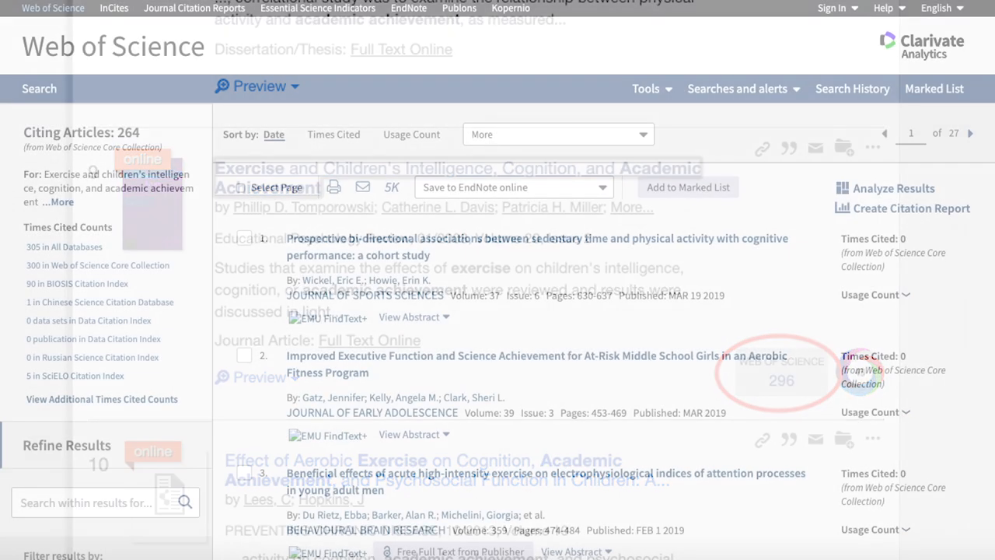